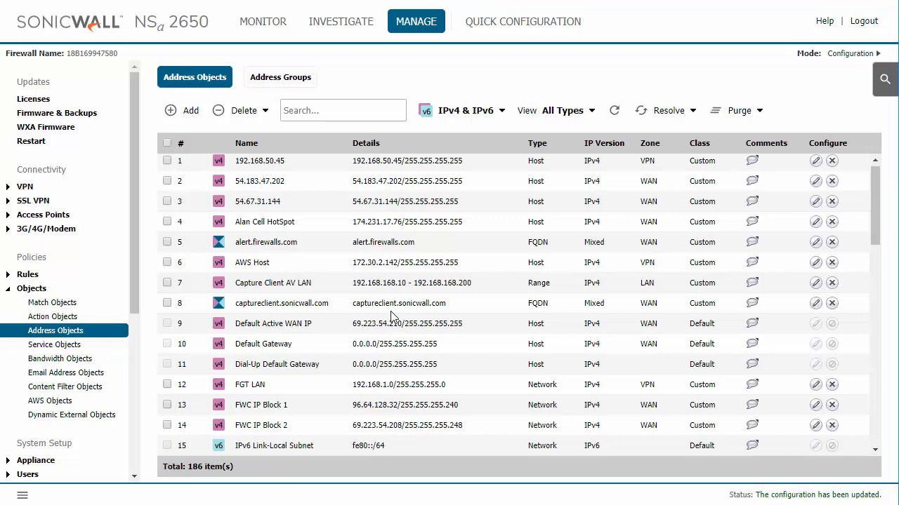
- Review the Mail Server address object, then go to the service groups page
scroll("down", 3)
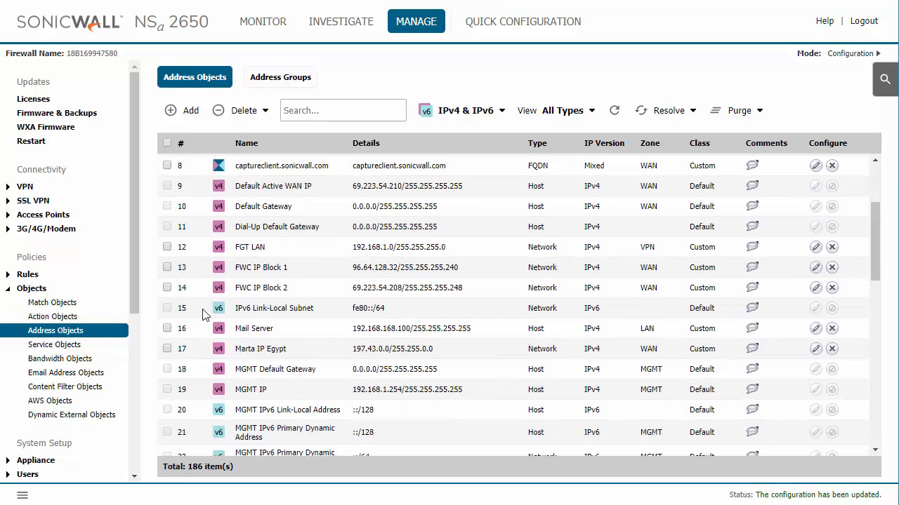
mouse_move(379, 344)
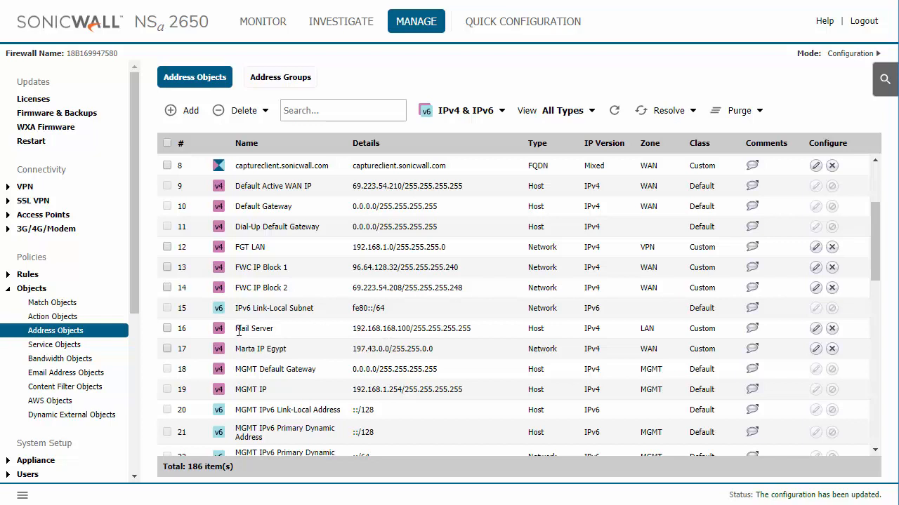
double_click(253, 328)
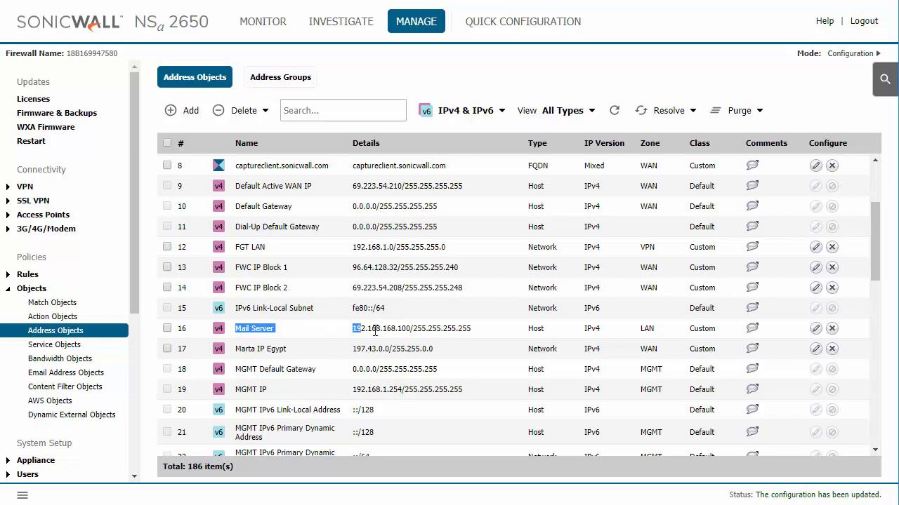
double_click(385, 329)
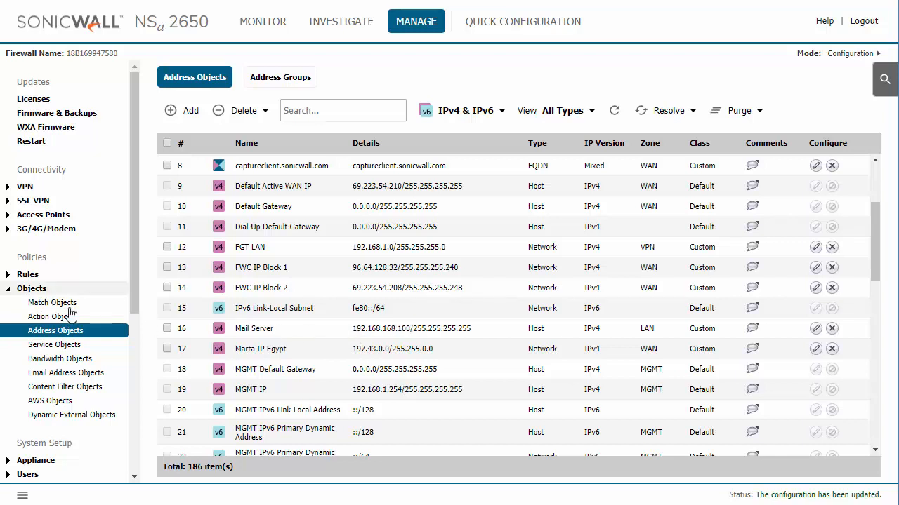
left_click(53, 344)
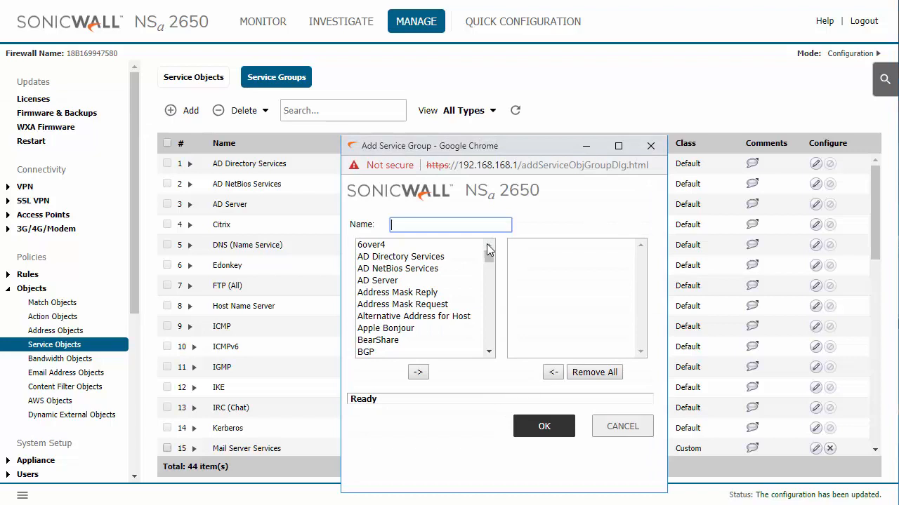
- Name the new service group 'Email Protocol Services'
type("Email Pr")
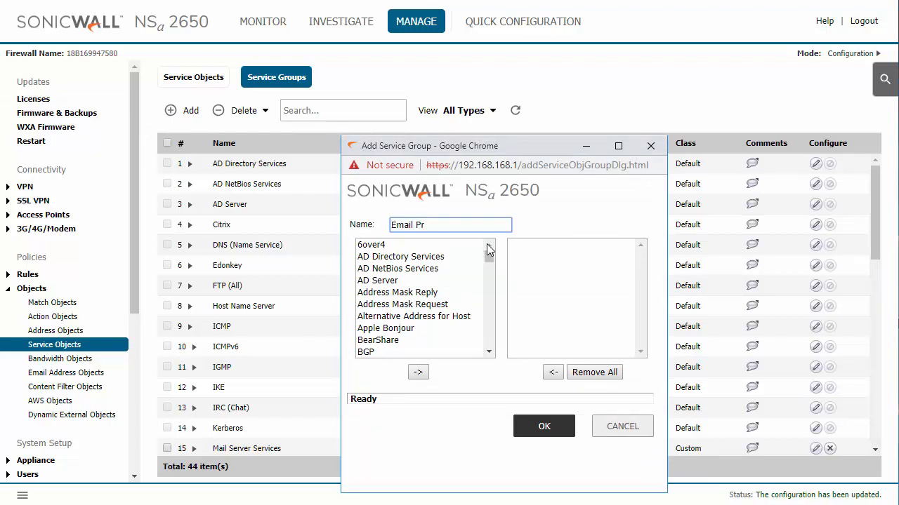
type("otocol")
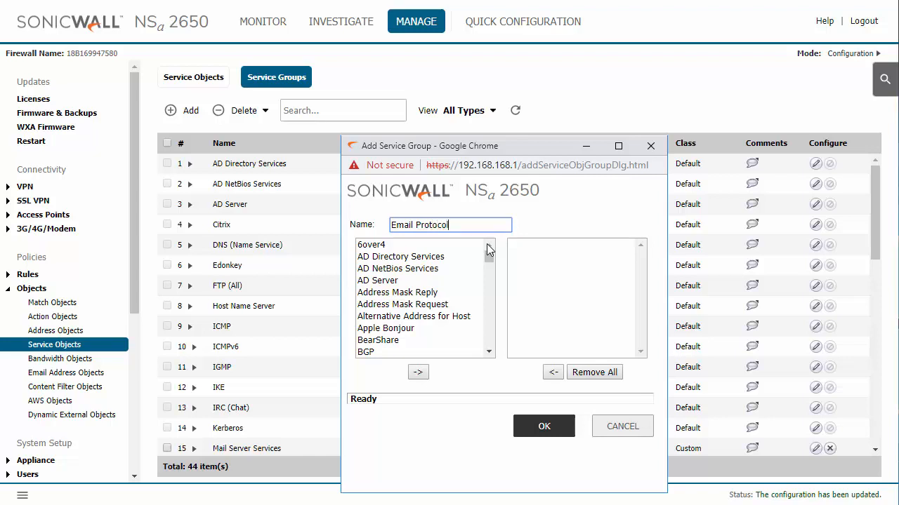
type("Serv")
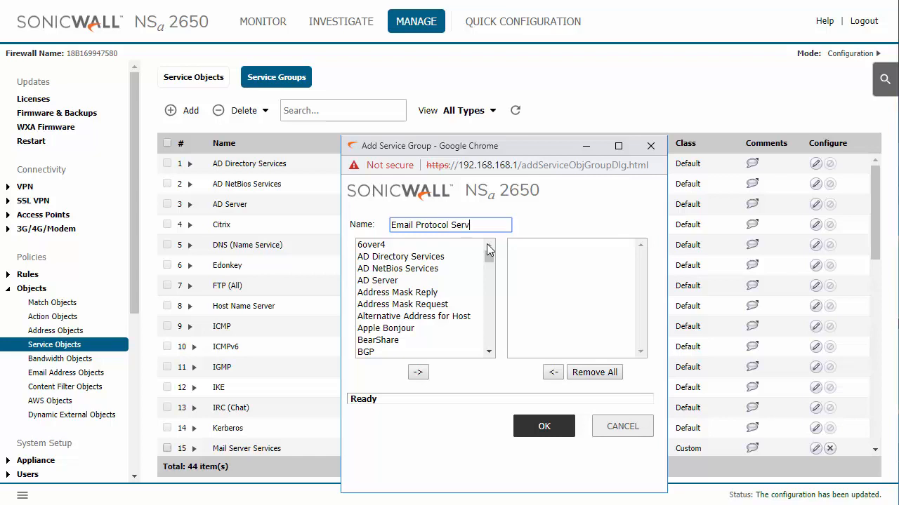
type("ices")
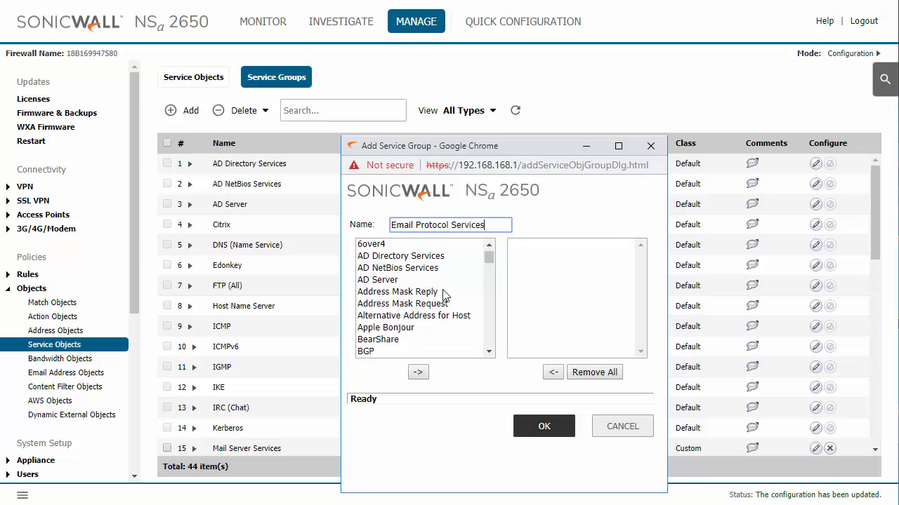
- Add POP3 (Retrieve E-Mail) and SMTP (Send E-Mail) to the group and save it
scroll("down", 3)
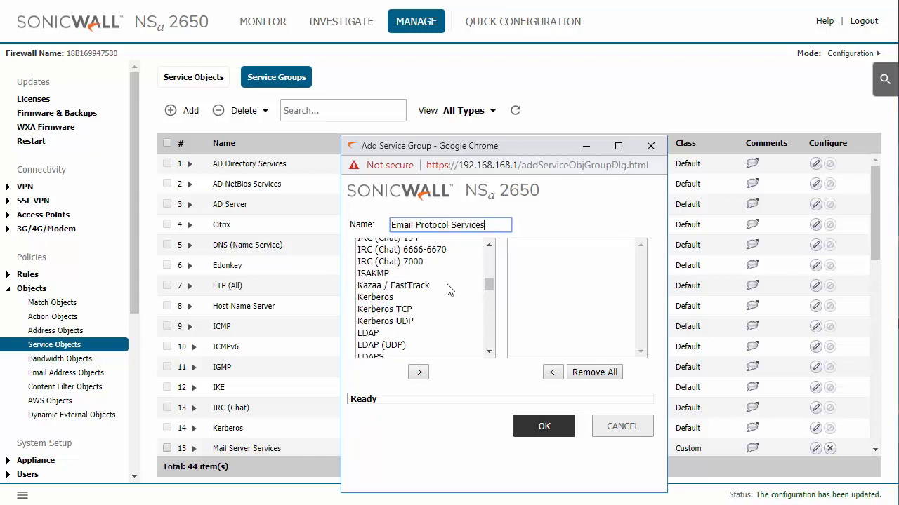
scroll("down", 3)
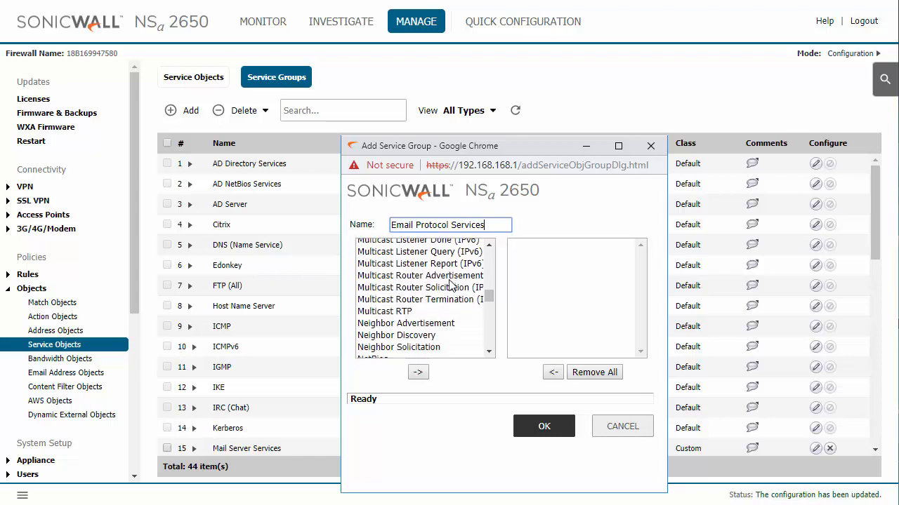
scroll("down", 3)
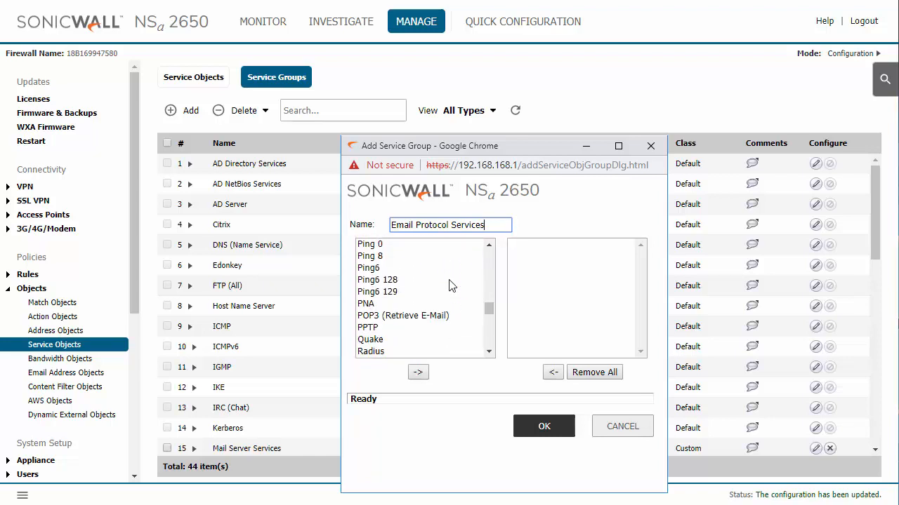
left_click(418, 372)
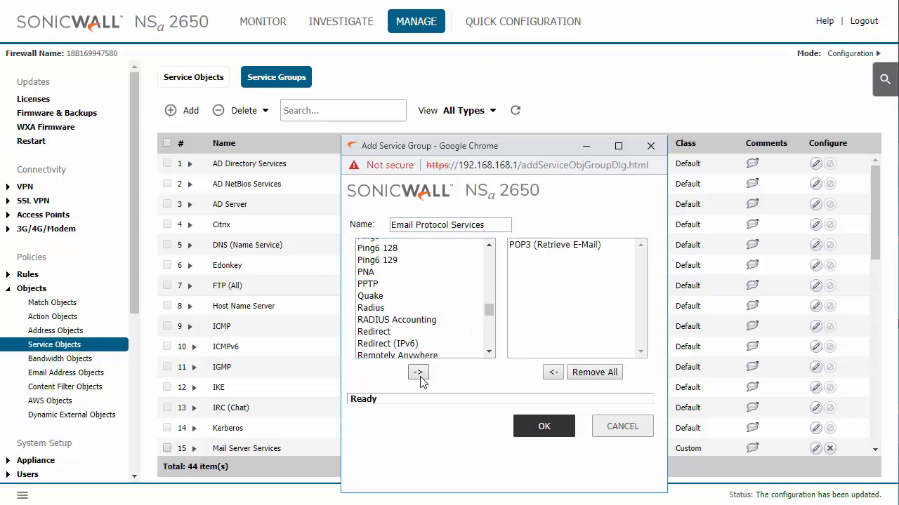
scroll("down", 3)
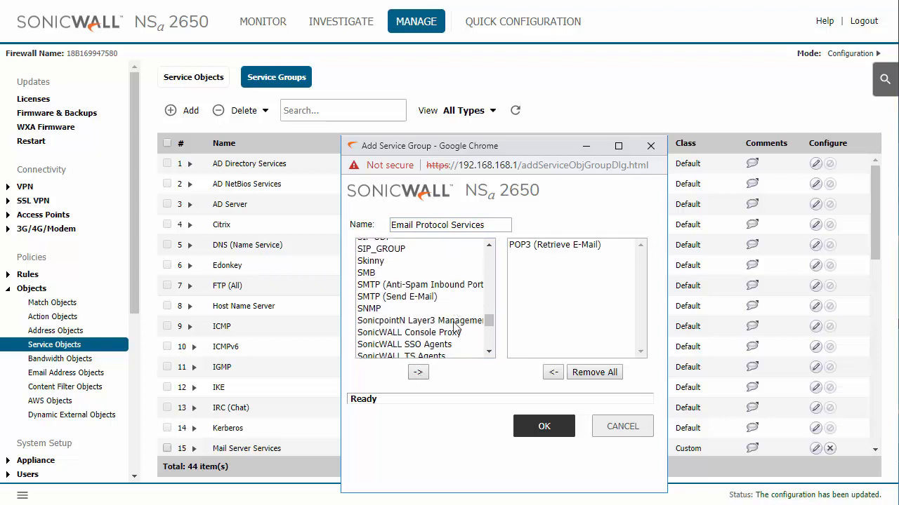
left_click(396, 244)
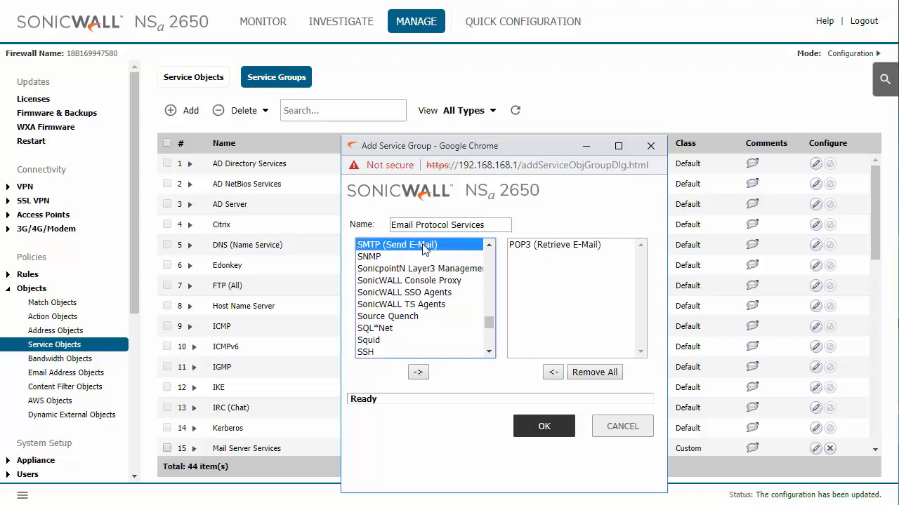
left_click(418, 372)
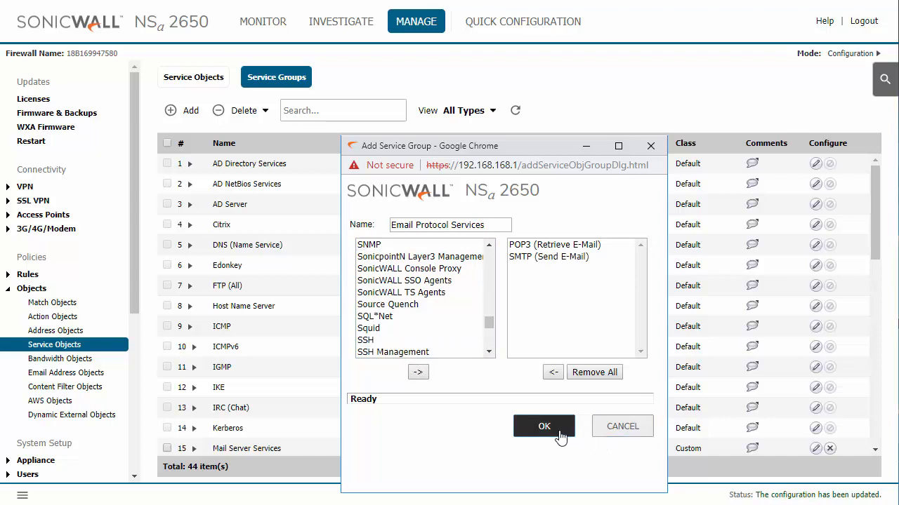
left_click(545, 426)
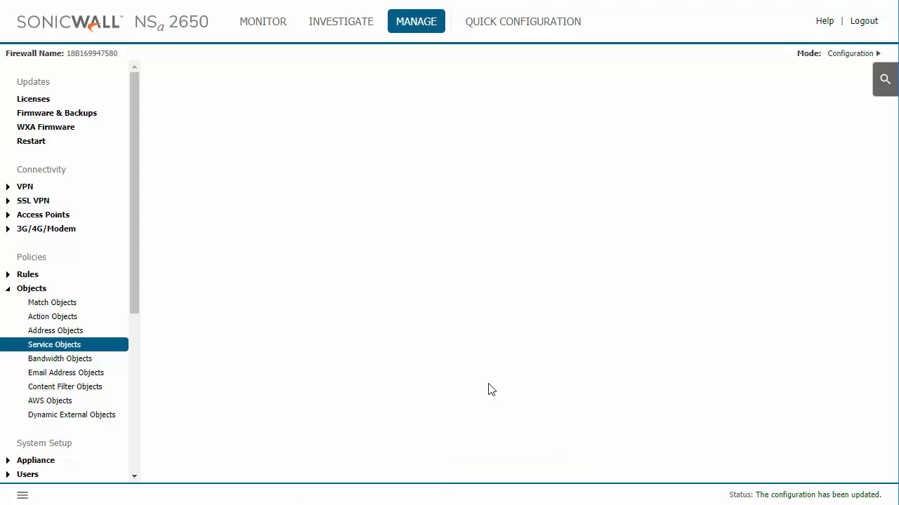
left_click(53, 345)
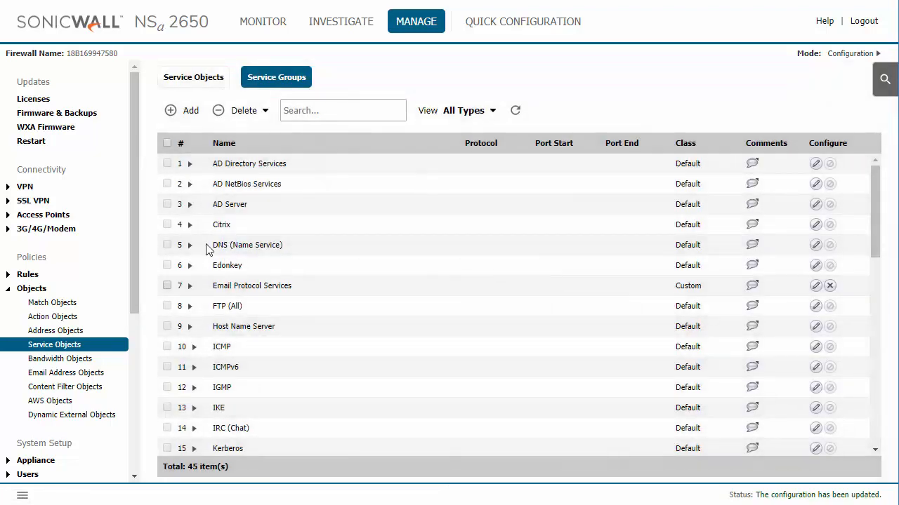
- Start a new NAT policy and name it 'Email Services NAT'
left_click(48, 345)
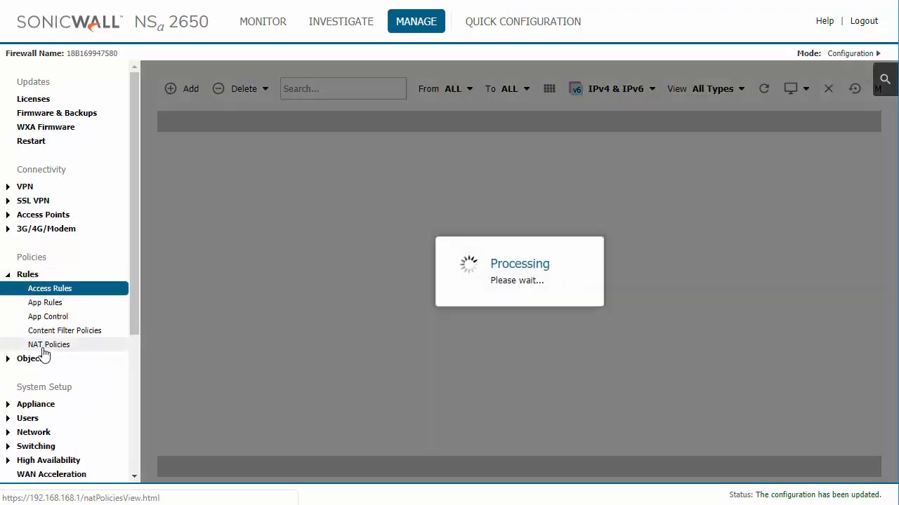
left_click(48, 344)
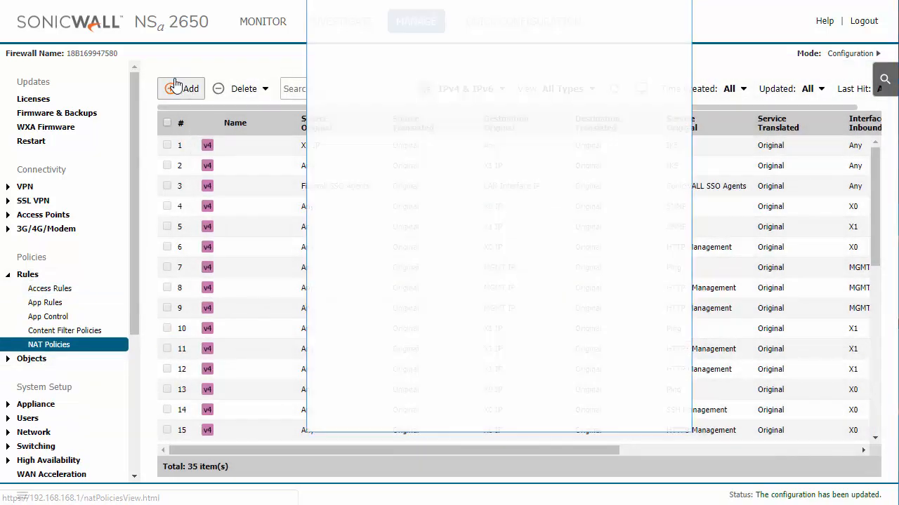
left_click(180, 88)
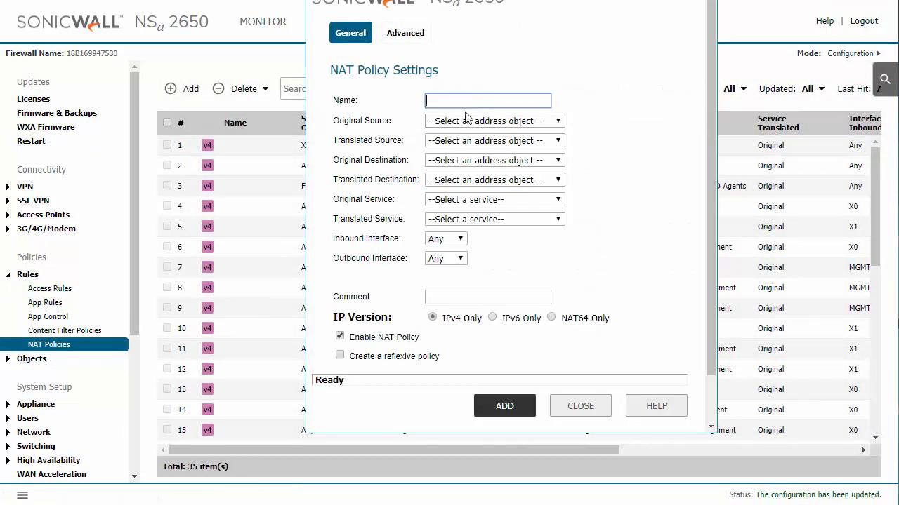
type("Email SE")
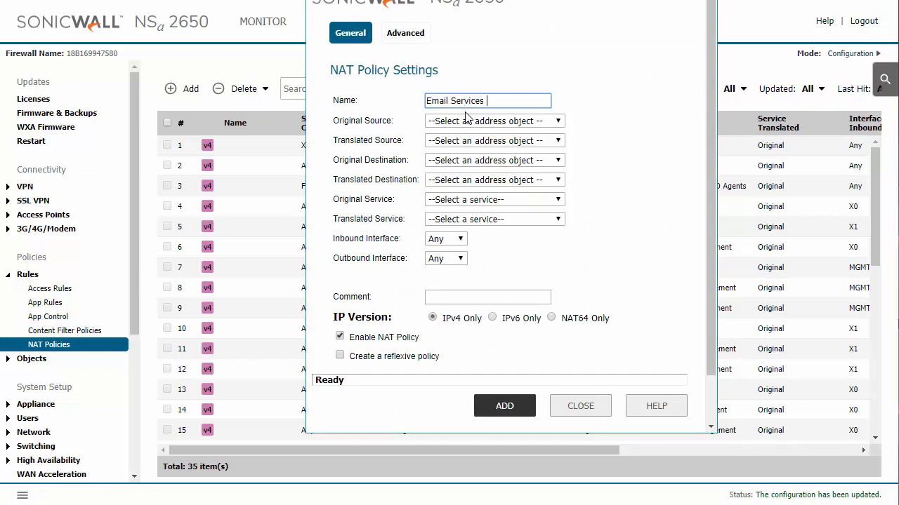
type("NAT")
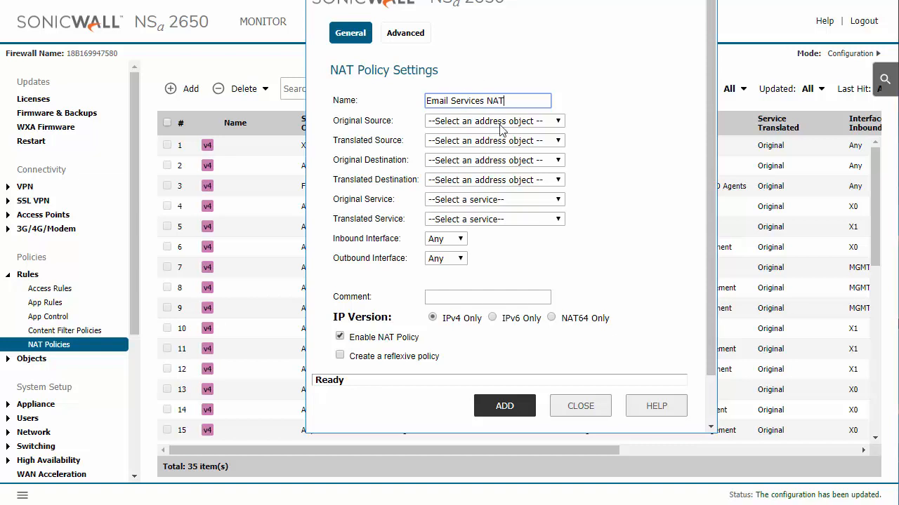
left_click(495, 121)
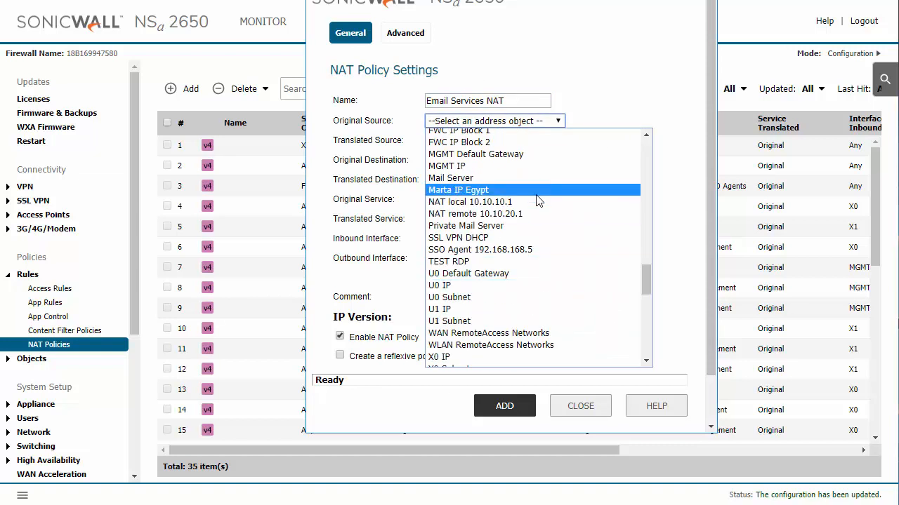
- Set Original Source to Mail Server and Translated Source to X1 IP
left_click(450, 177)
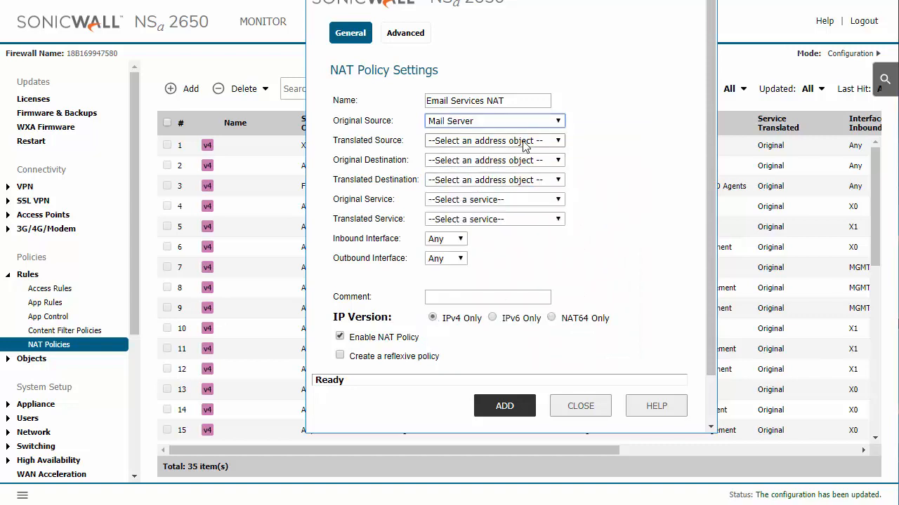
left_click(494, 140)
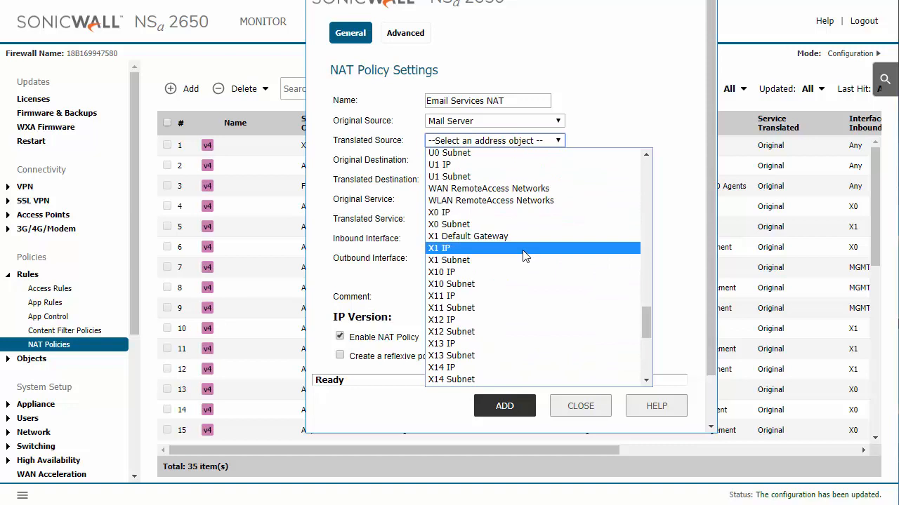
mouse_move(525, 253)
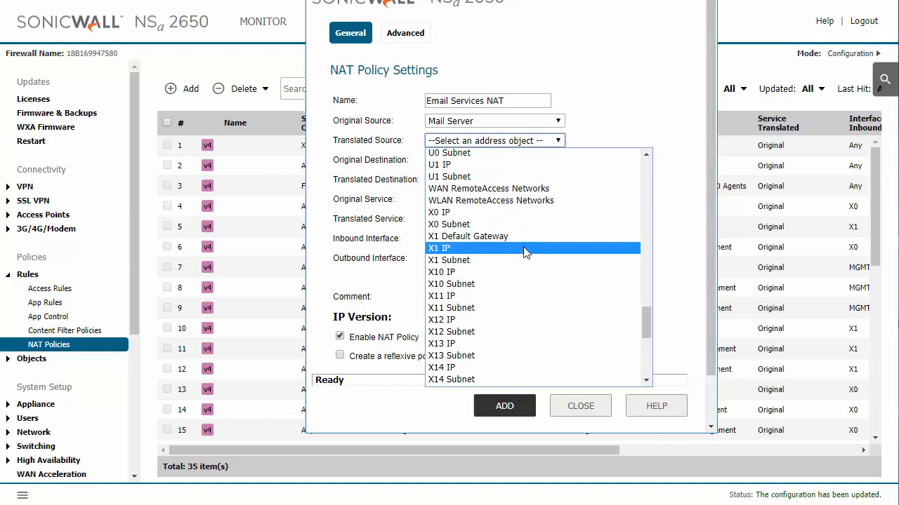
mouse_move(517, 256)
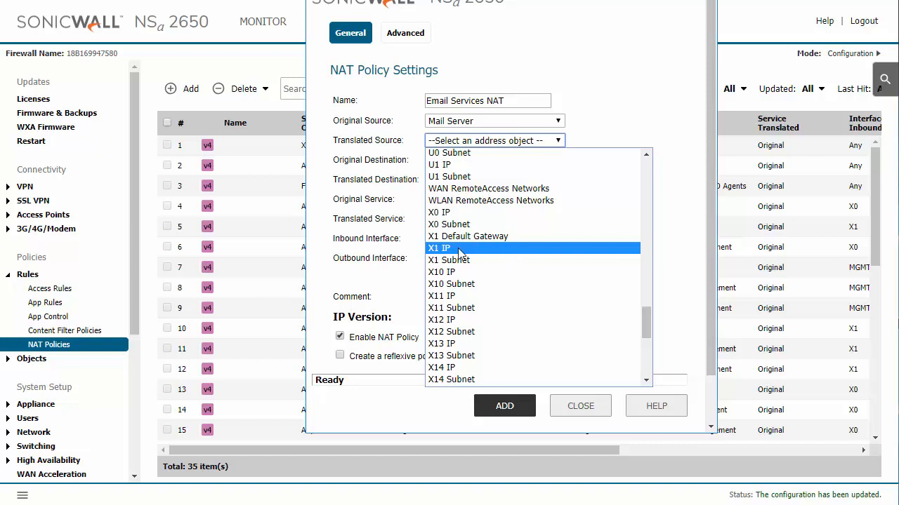
left_click(438, 247)
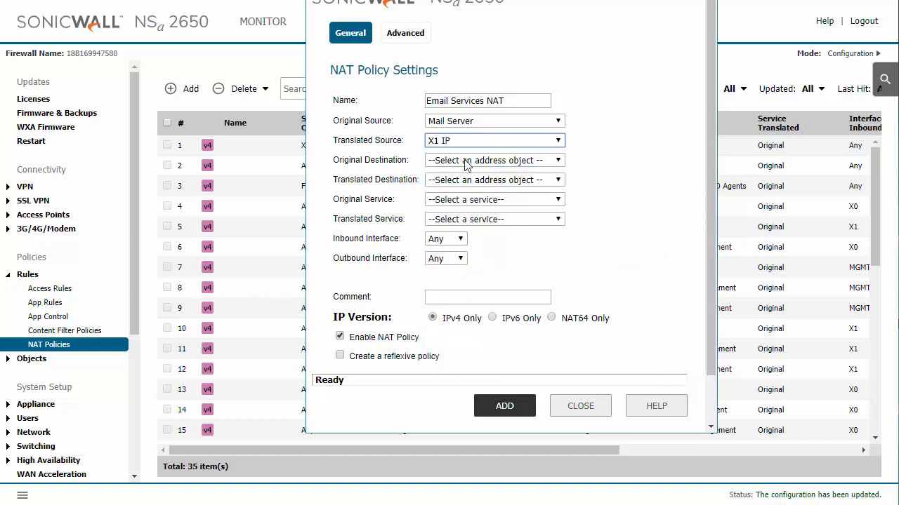
- Set Original Destination to Any and Translated Destination to Original
left_click(494, 160)
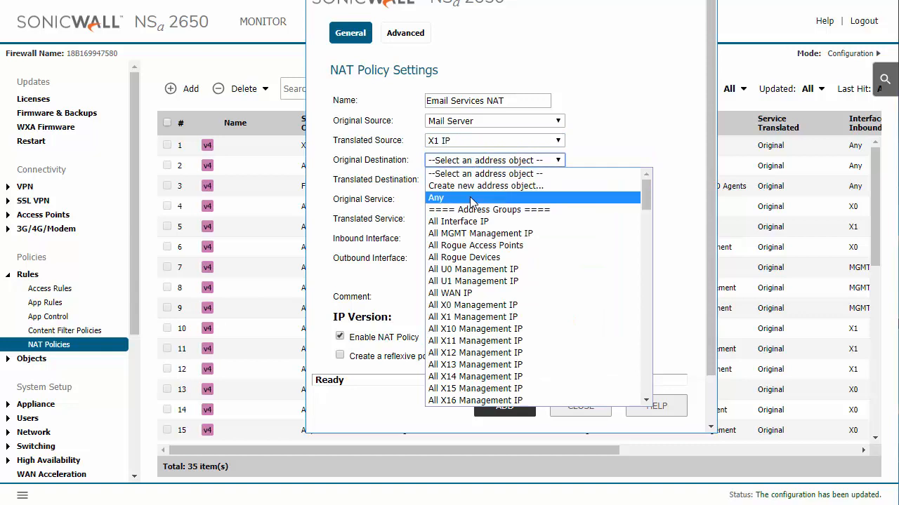
left_click(436, 197)
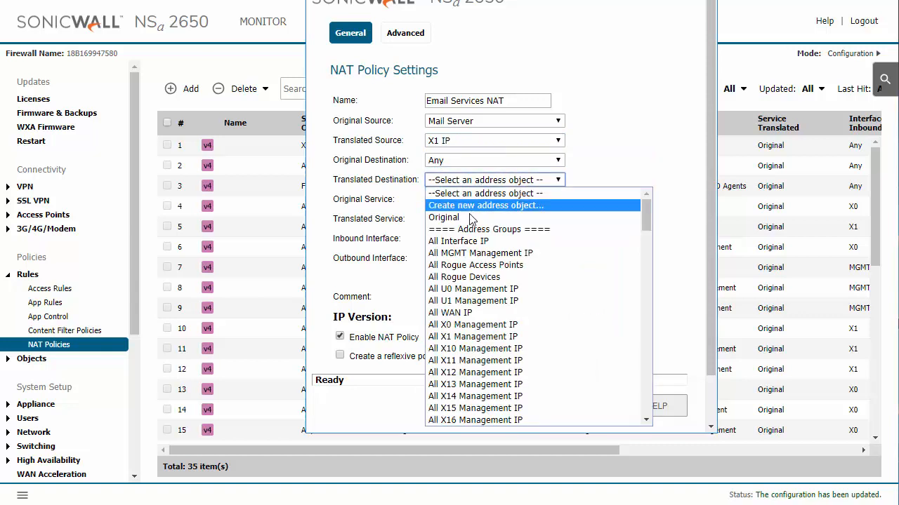
left_click(444, 216)
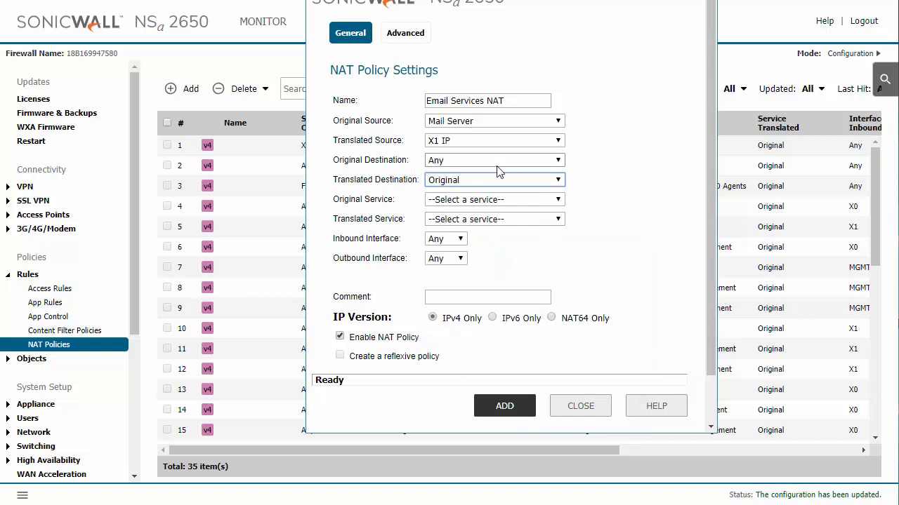
mouse_move(511, 190)
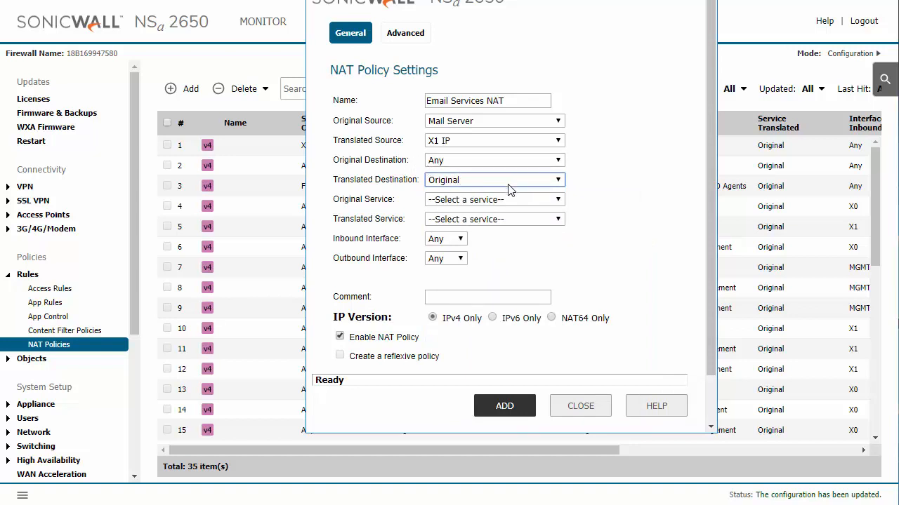
left_click(494, 200)
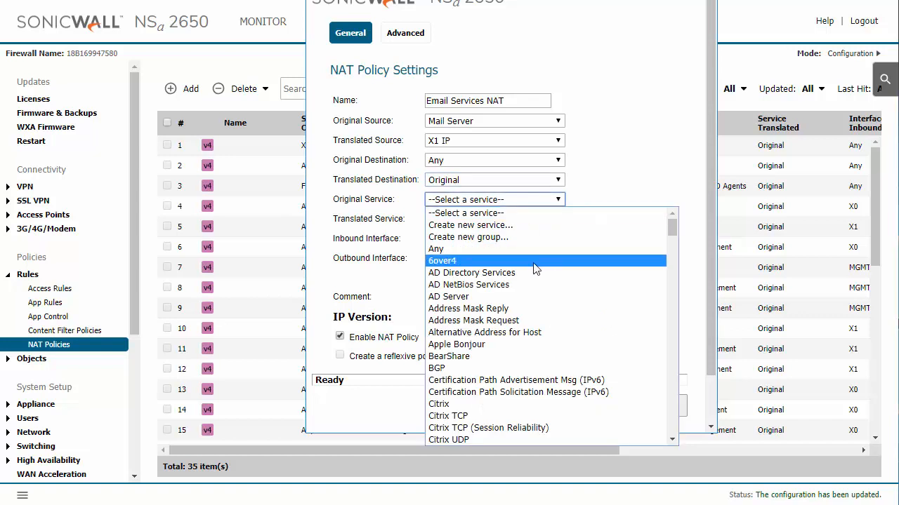
- Set Original Service to Email Protocol Services and Translated Service to Original
scroll("down", 3)
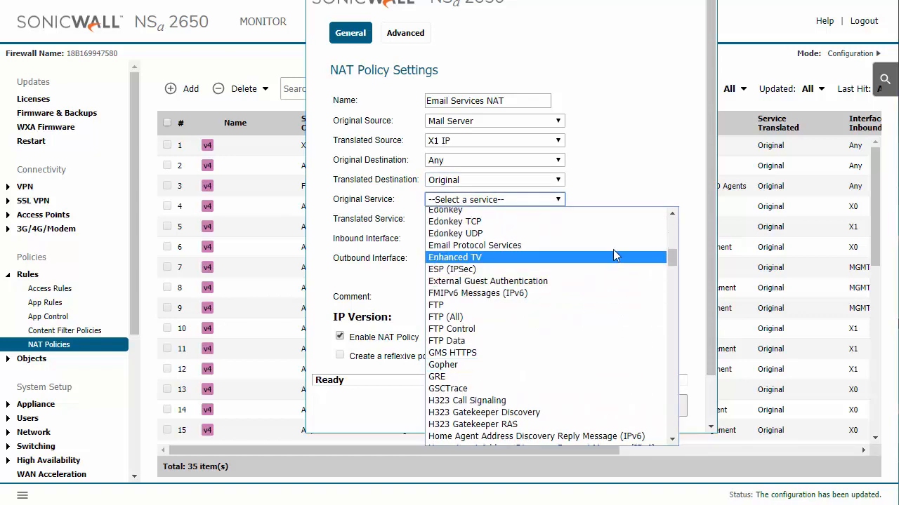
left_click(475, 244)
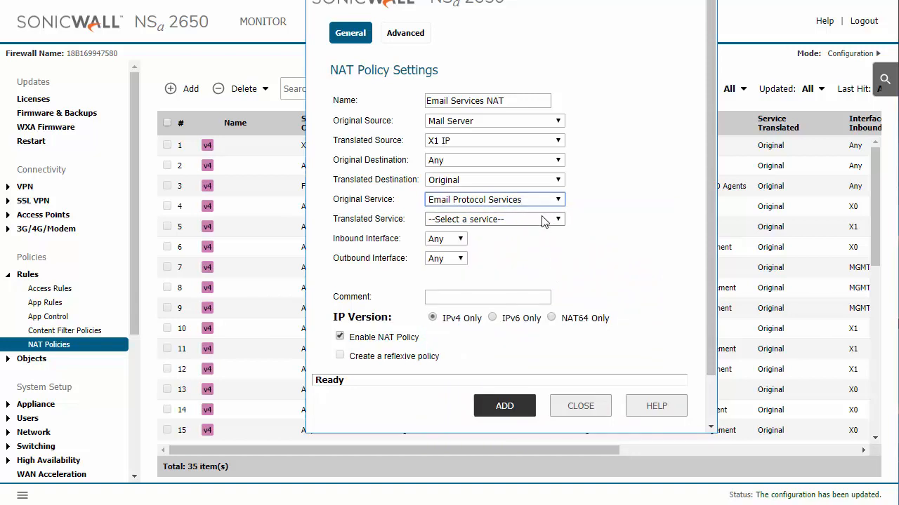
left_click(494, 219)
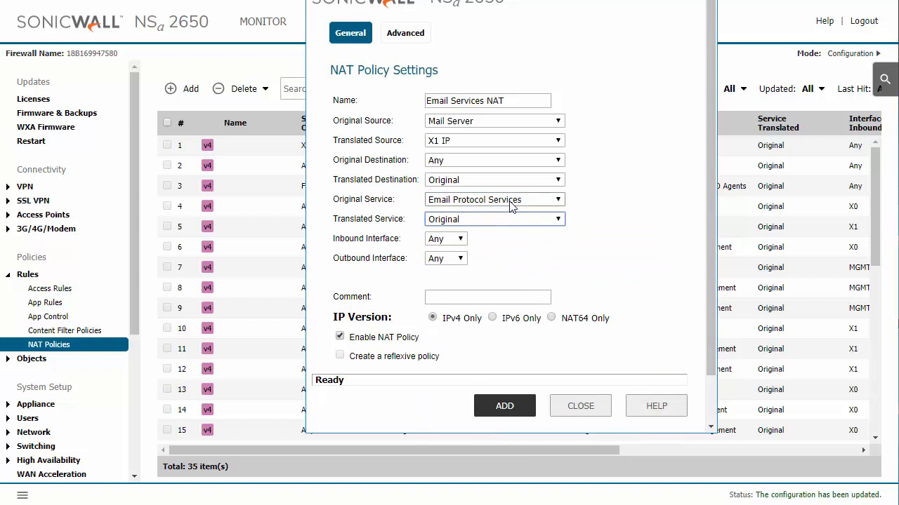
mouse_move(526, 208)
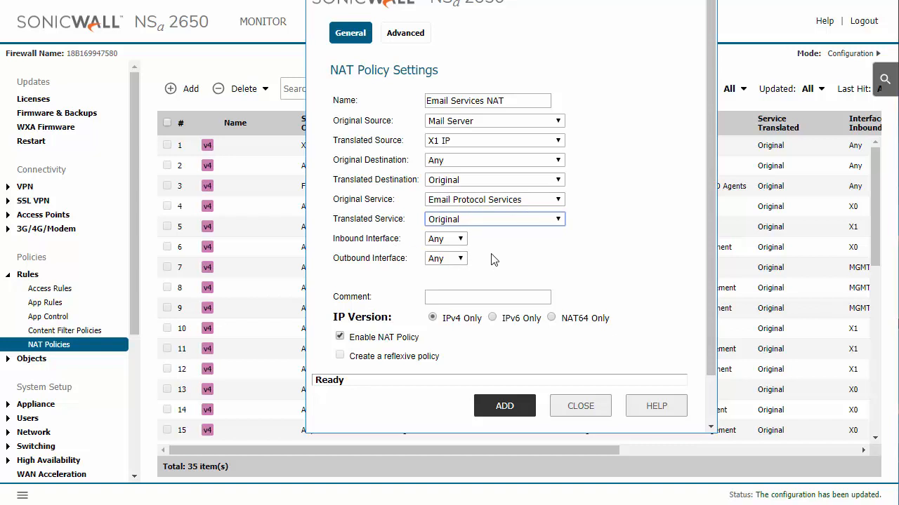
mouse_move(348, 265)
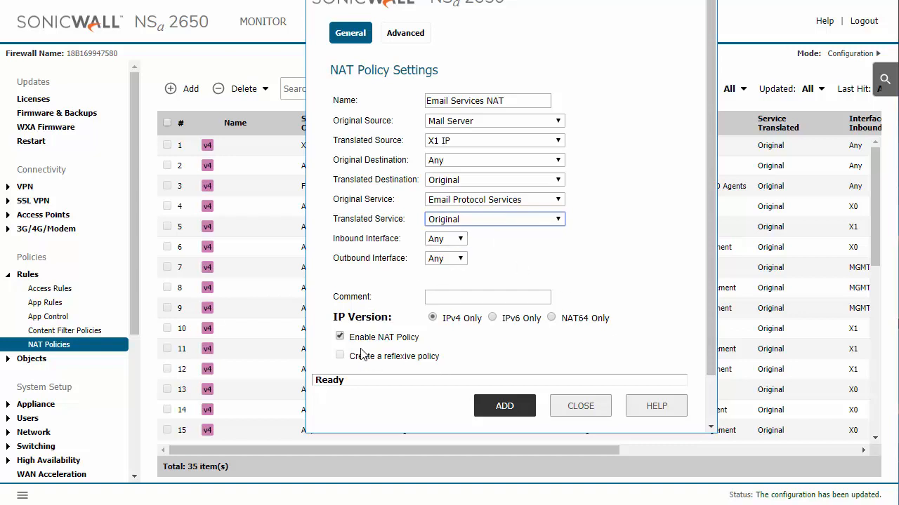
mouse_move(390, 342)
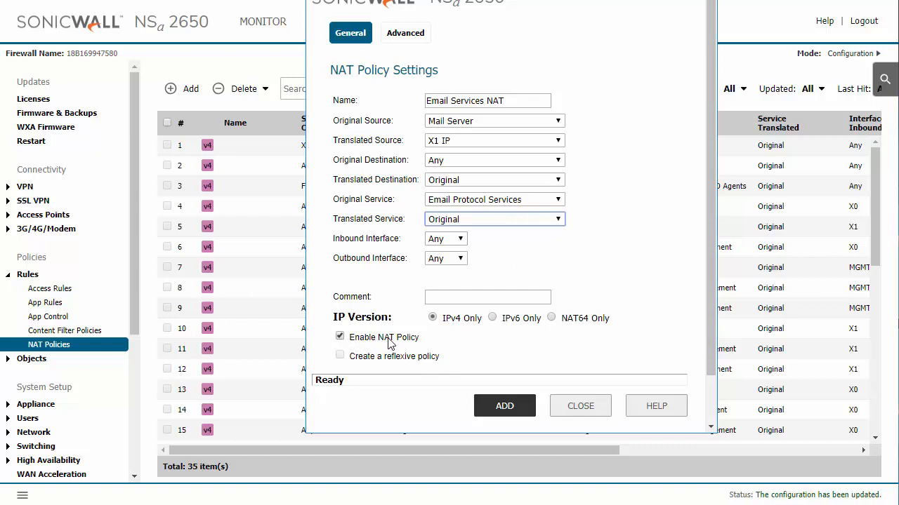
mouse_move(489, 379)
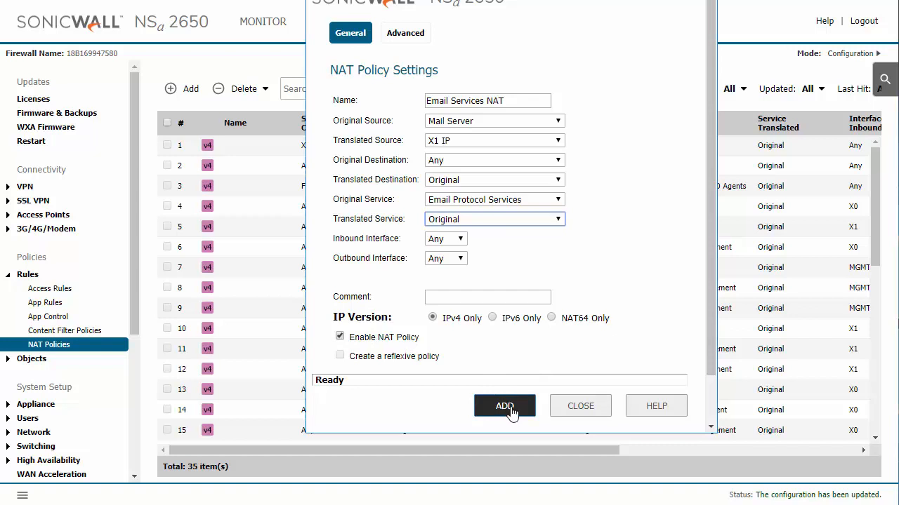
- Add the Email Services NAT policy with Enable NAT Policy left checked
left_click(504, 406)
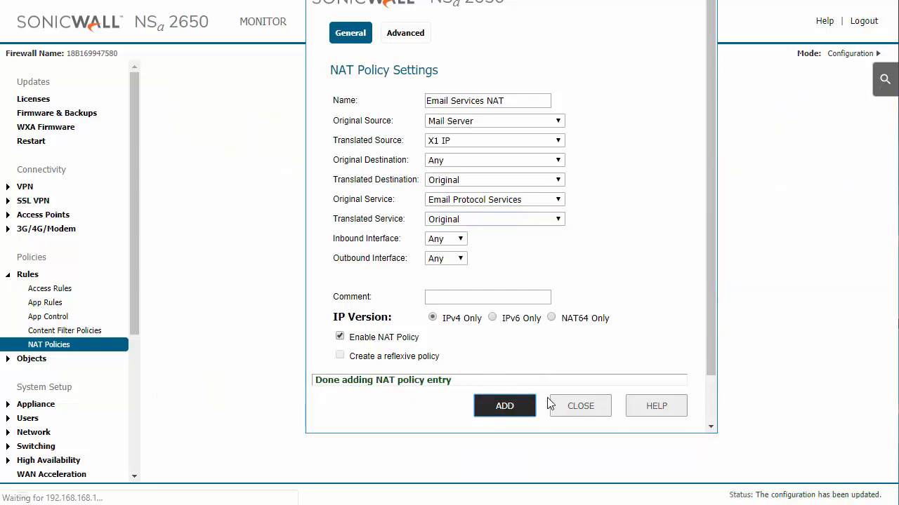